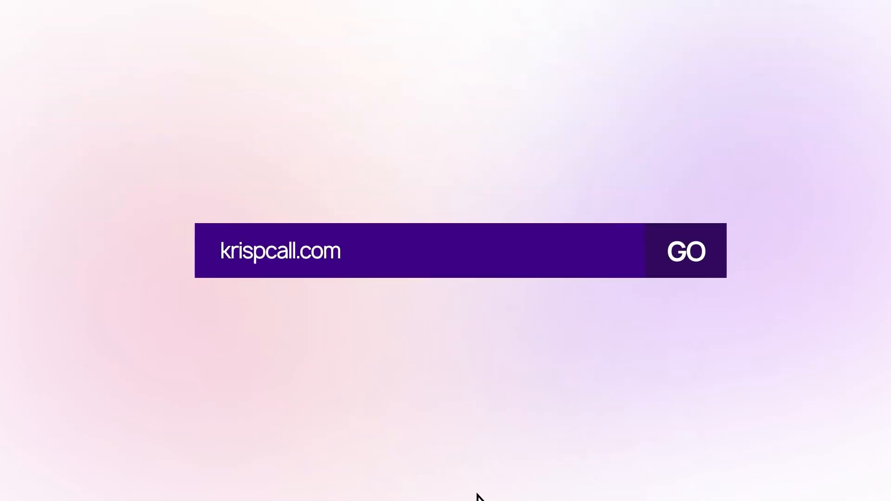
- Sign in to KrispCall from krispcall.com with the account email and password
click(686, 250)
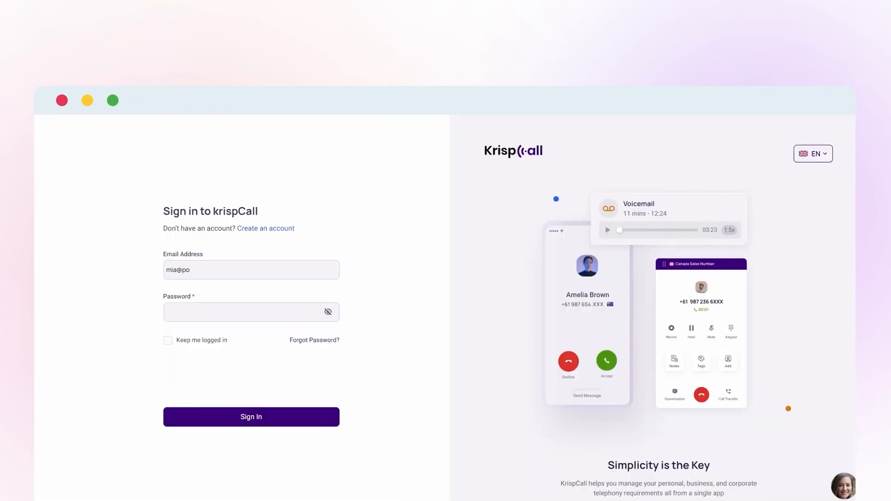
click(250, 416)
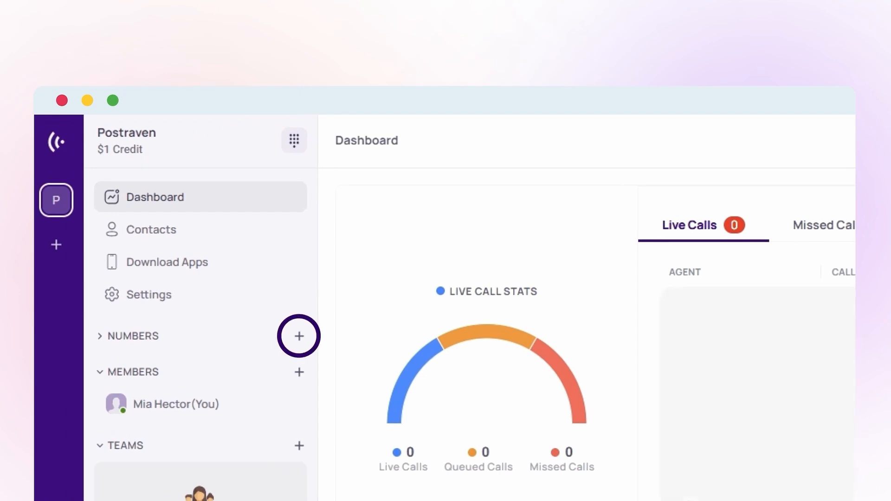
- Go to Settings > My Numbers and start purchasing a new number
click(150, 294)
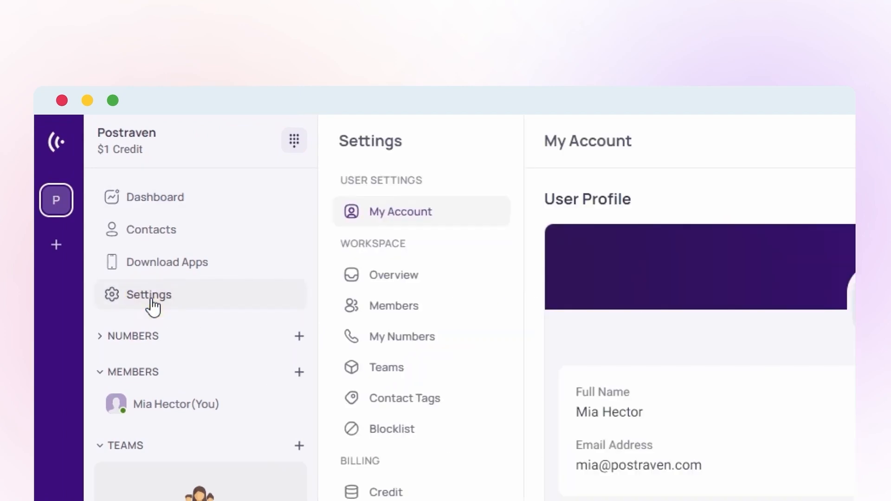
mouse_move(401, 336)
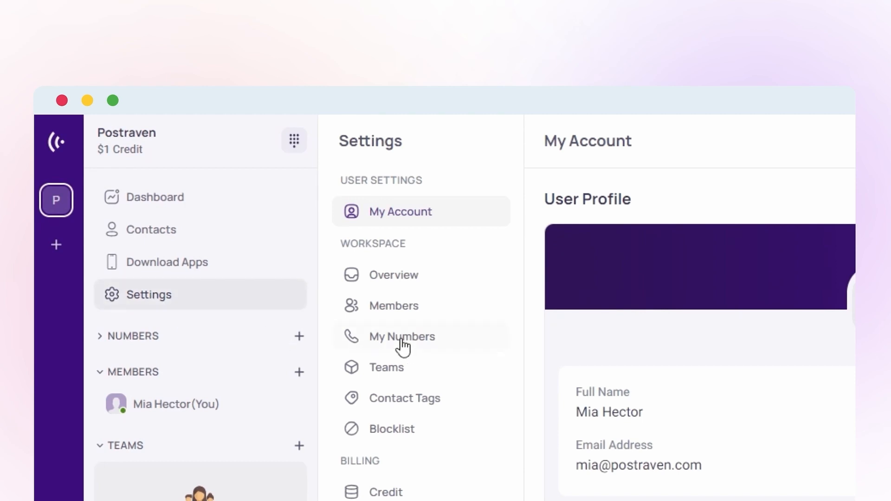
click(402, 337)
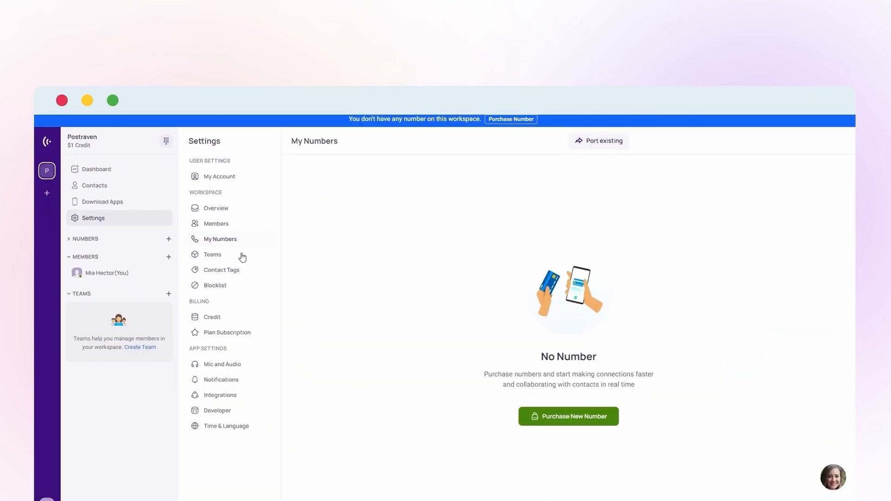
click(568, 416)
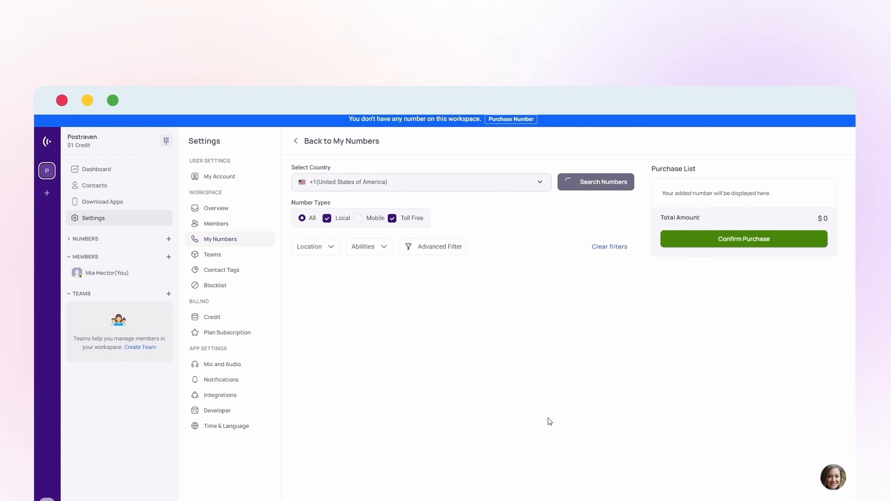
click(595, 182)
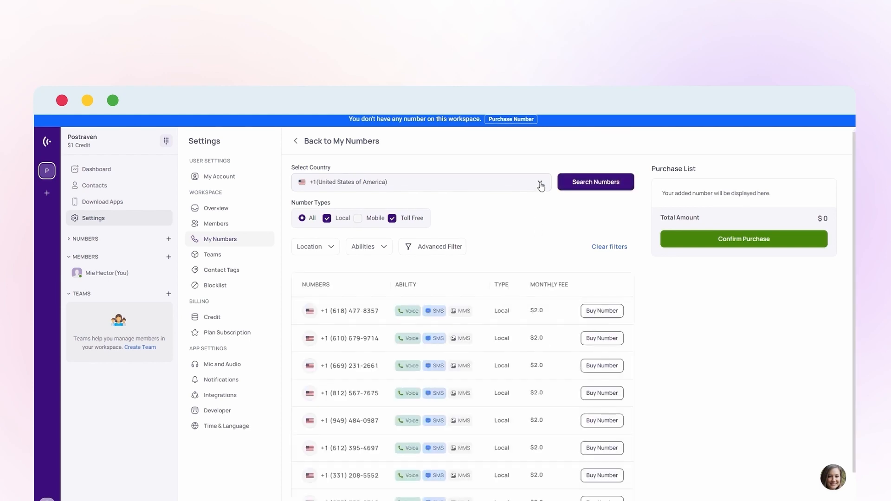
click(538, 182)
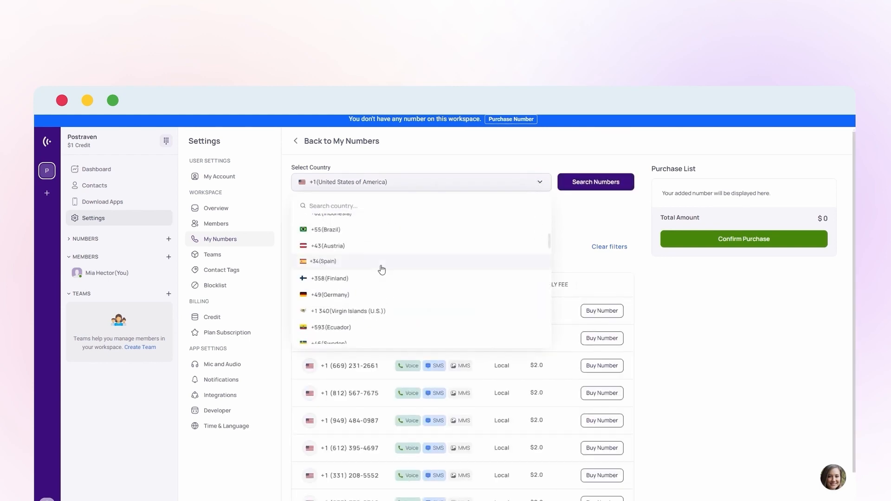
click(323, 261)
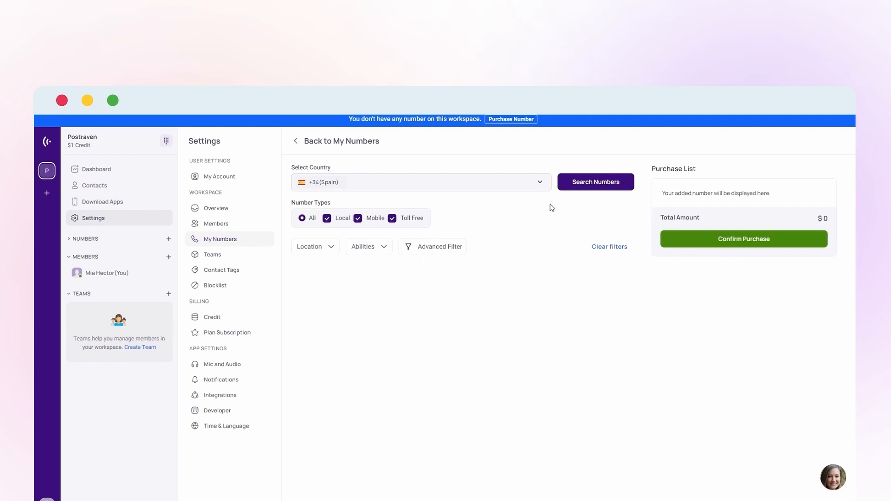
click(594, 181)
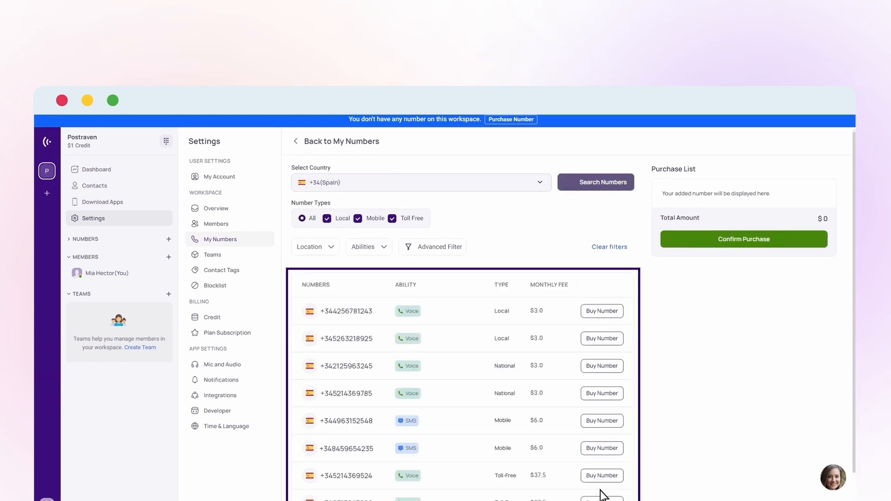
click(601, 311)
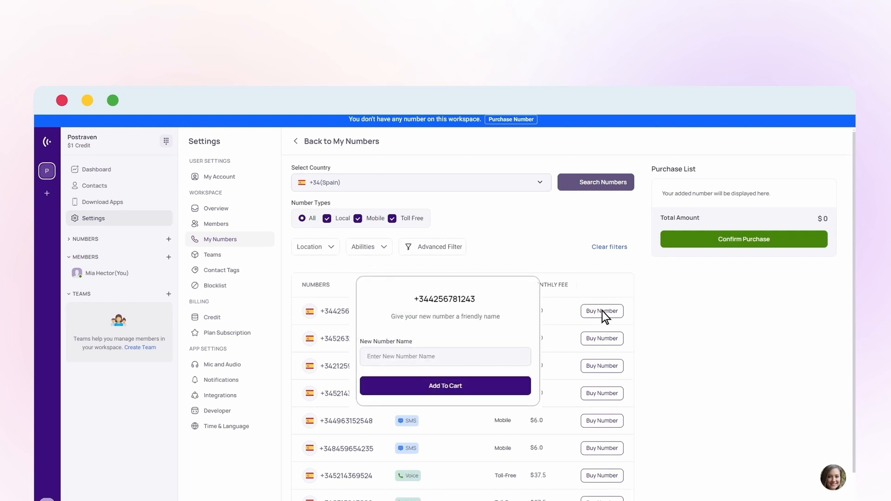
- Name the number 'Spain Sales Number', add it to cart and confirm the purchase
text(Spain Sales Number)
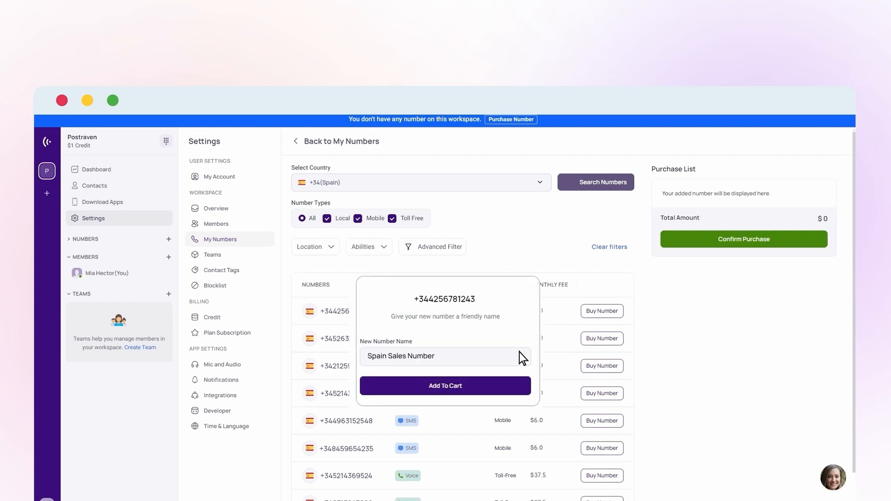
click(445, 385)
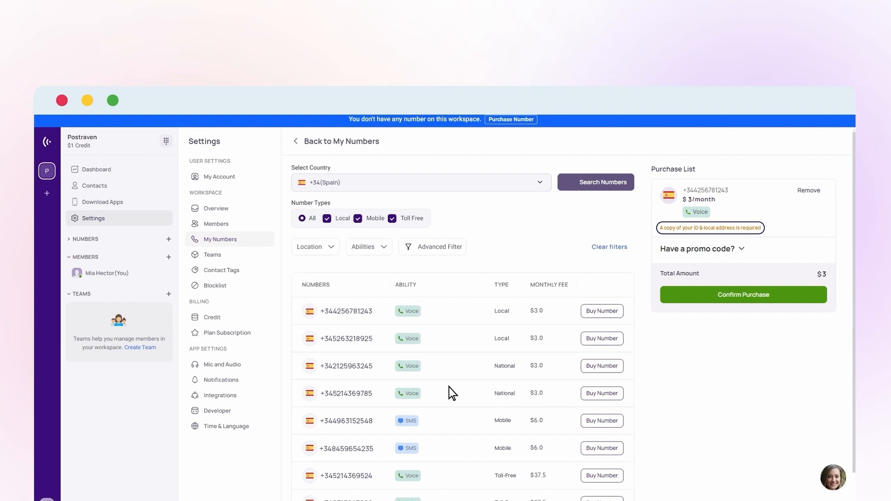
mouse_move(735, 309)
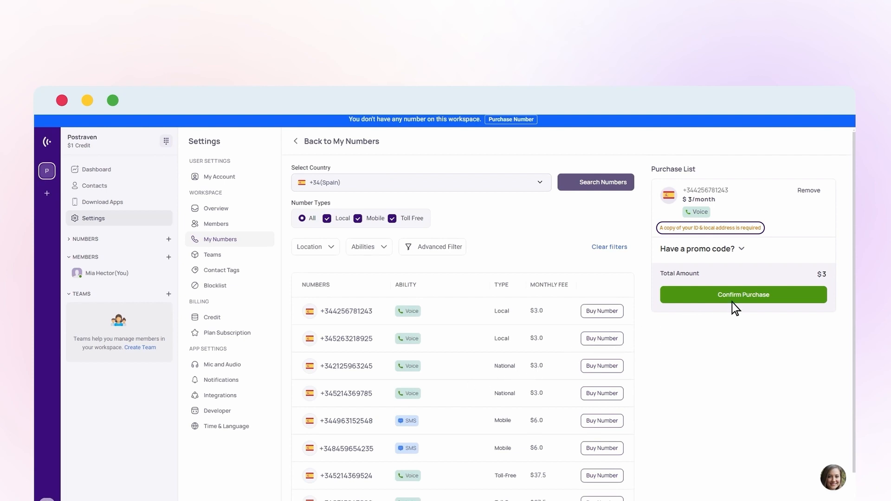
click(742, 294)
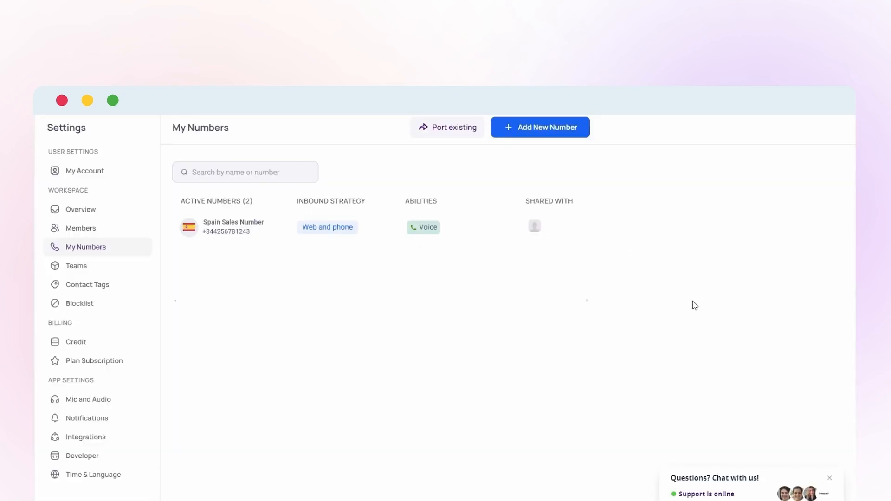
click(539, 126)
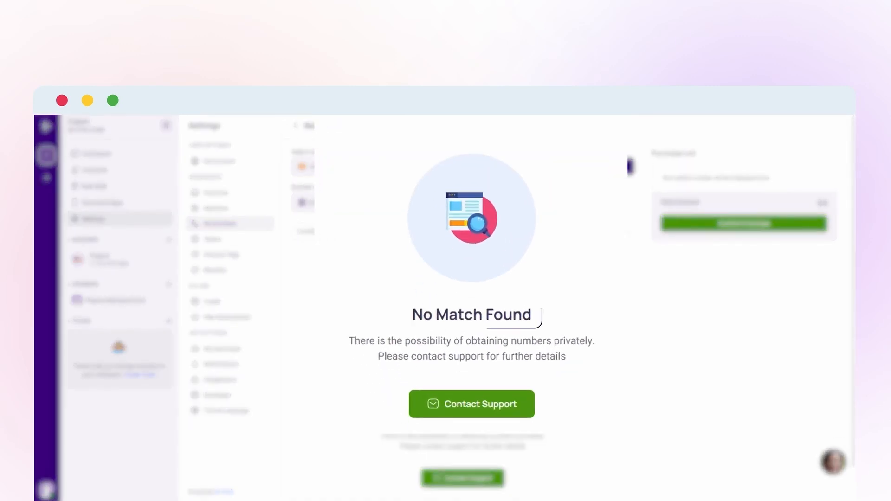